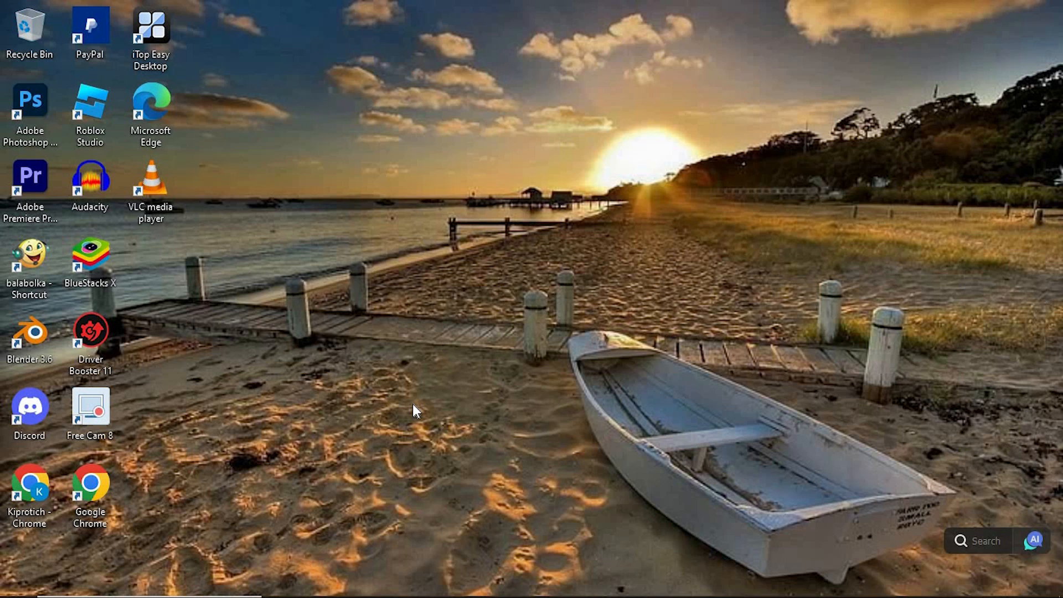
- Launch Chrome from the desktop shortcut using the personal profile
click(34, 487)
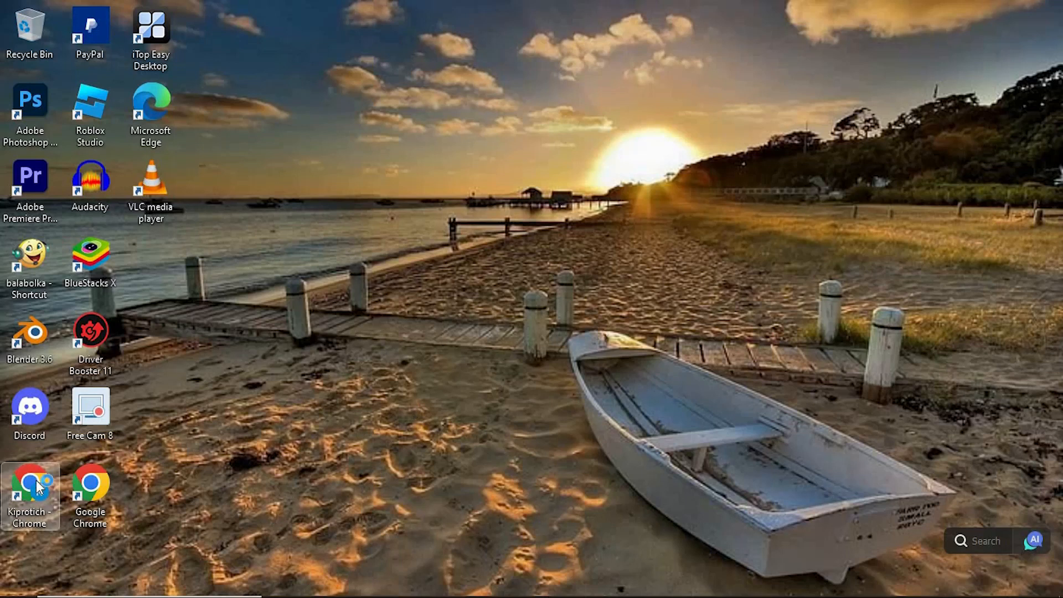
double_click(31, 485)
text(Xb)
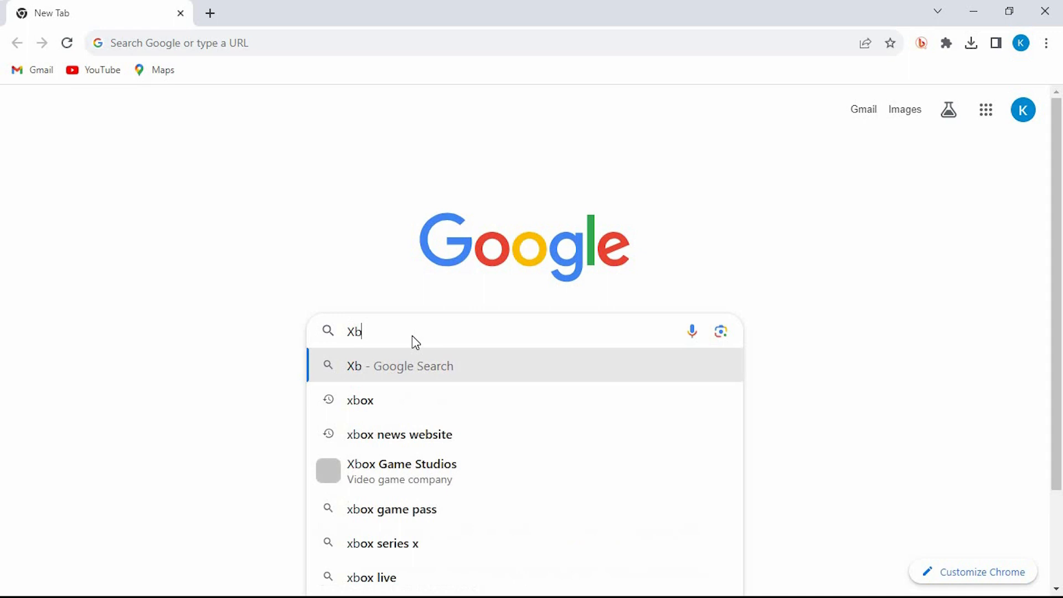
- Search Google for xbox, go to xbox.com and look up Fortnite in the store
click(359, 401)
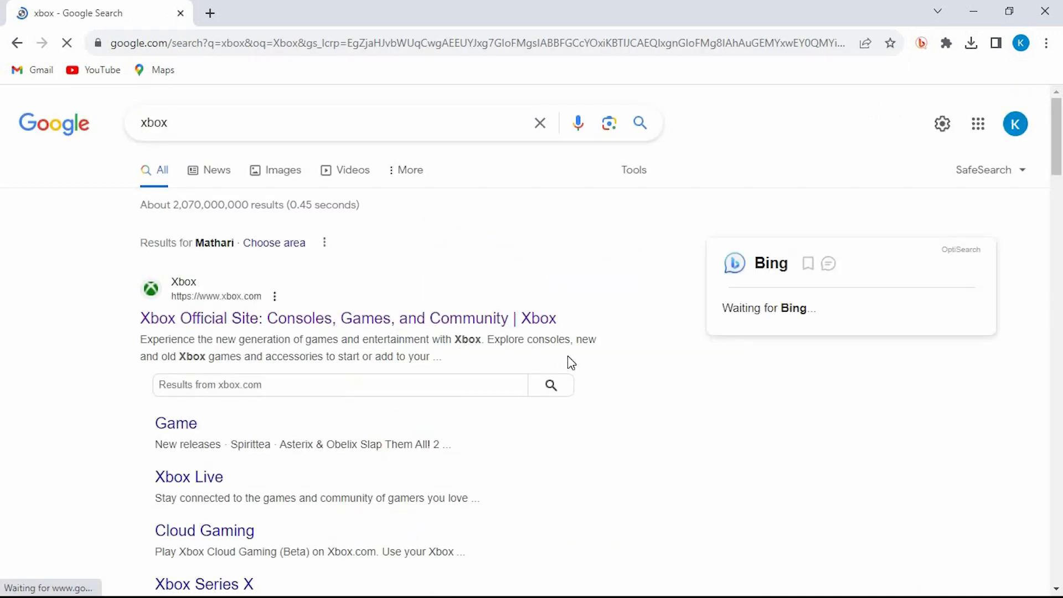
click(342, 319)
text(f)
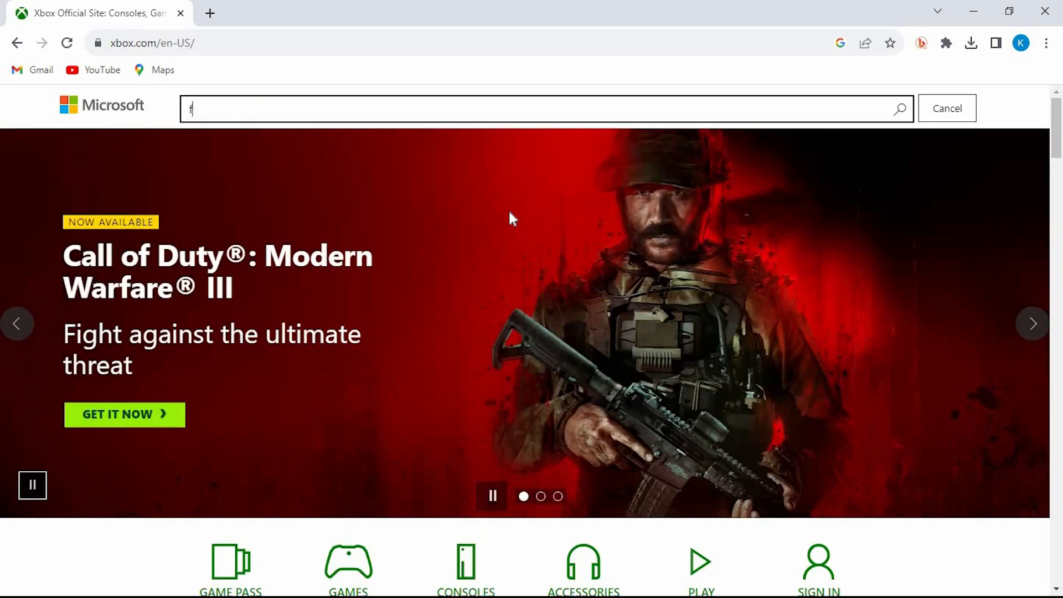
text(ortn)
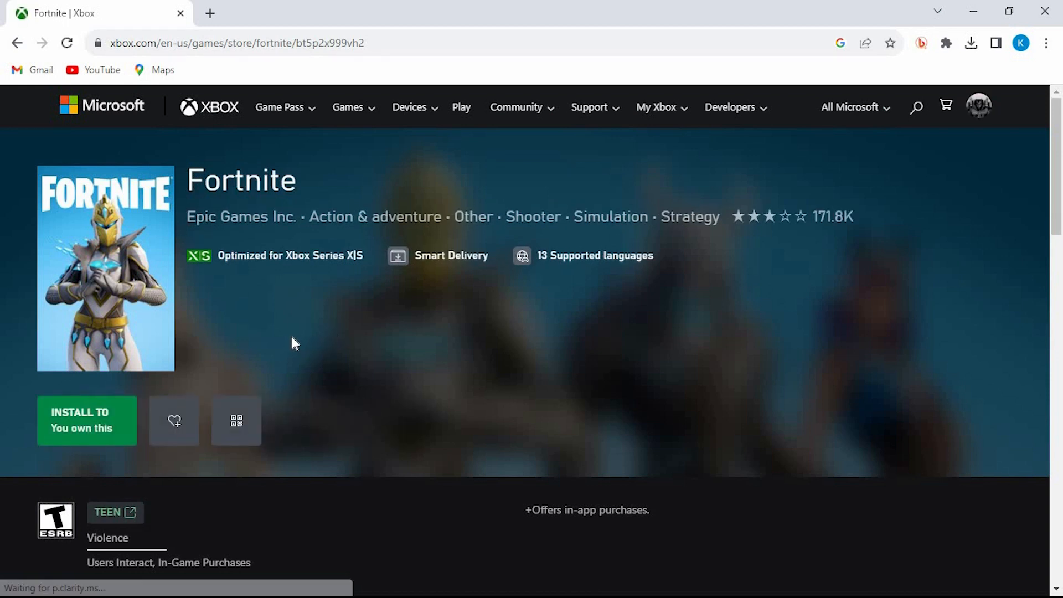
mouse_move(281, 343)
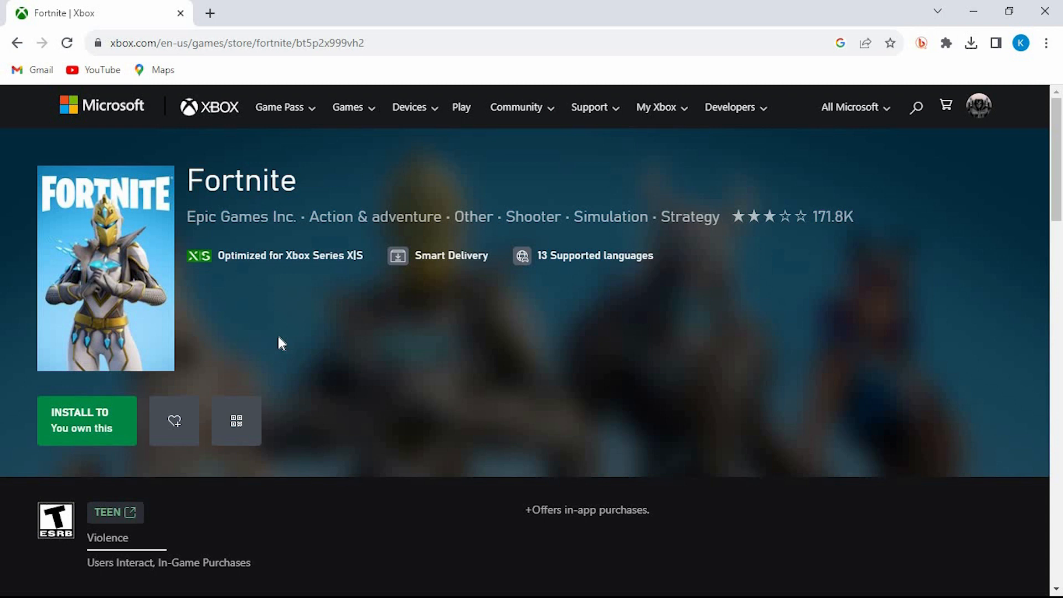
mouse_move(285, 343)
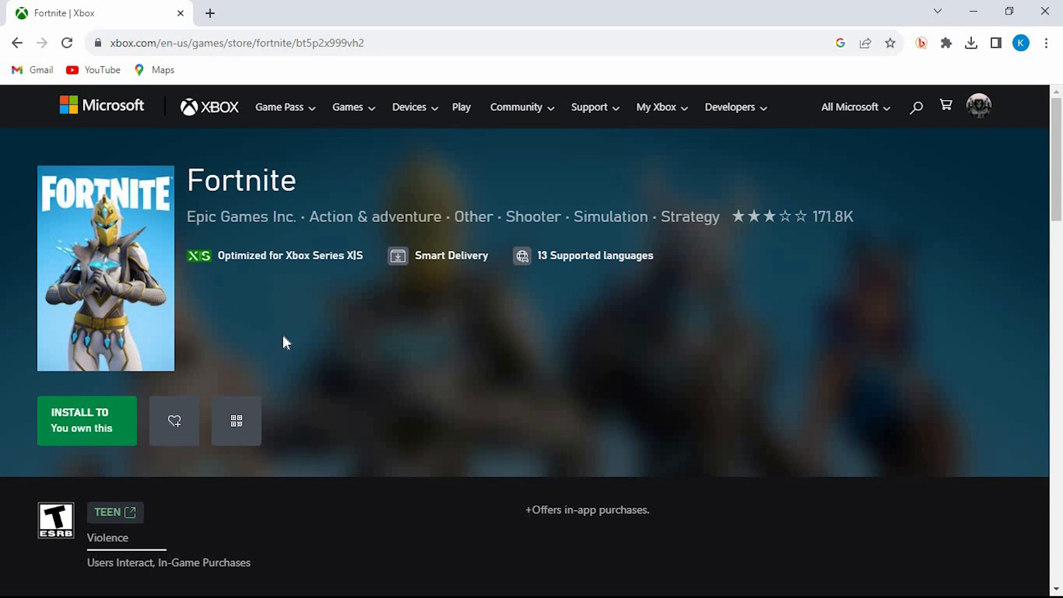
mouse_move(300, 322)
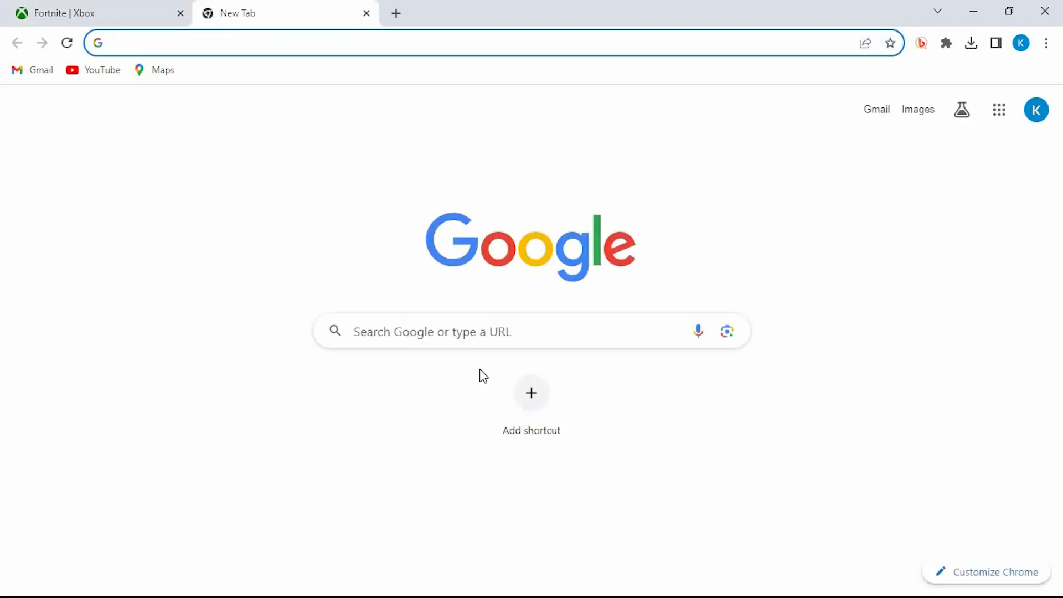
- Search 'epic games' in the new tab to reach store.epicgames.com
click(461, 332)
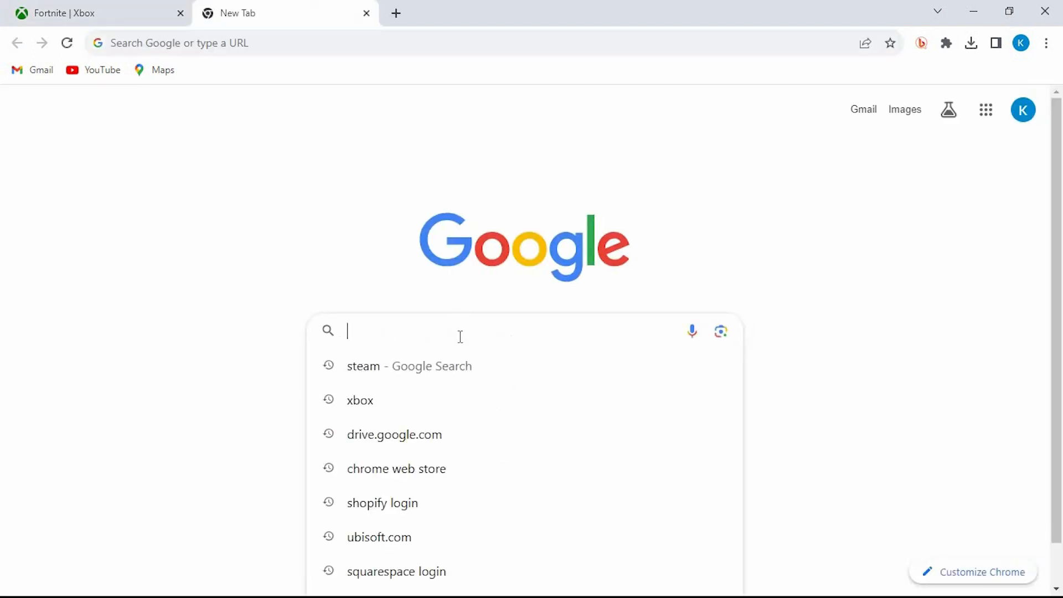
text(epic games)
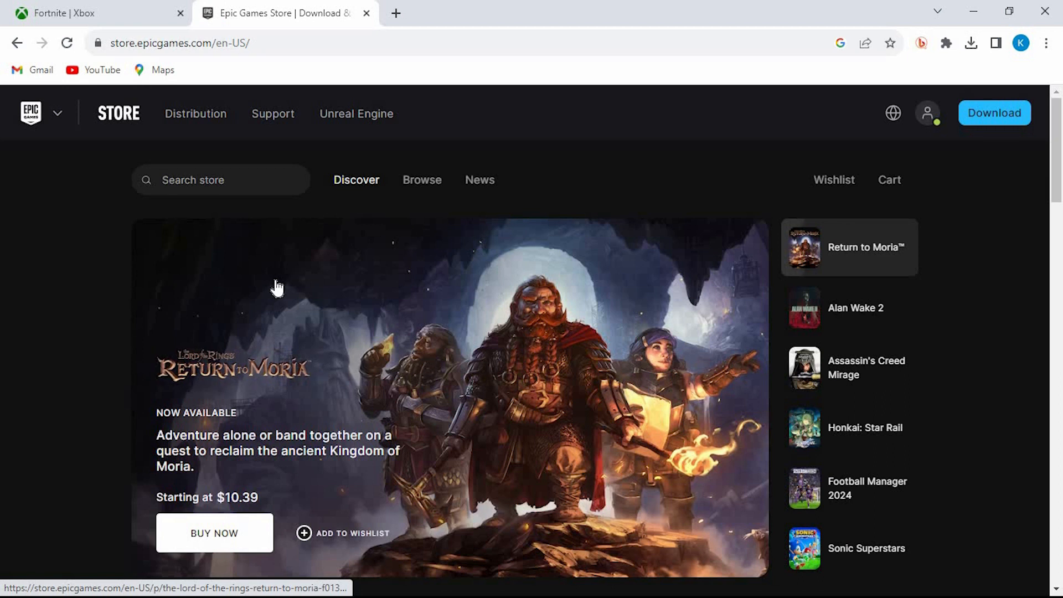
mouse_move(326, 272)
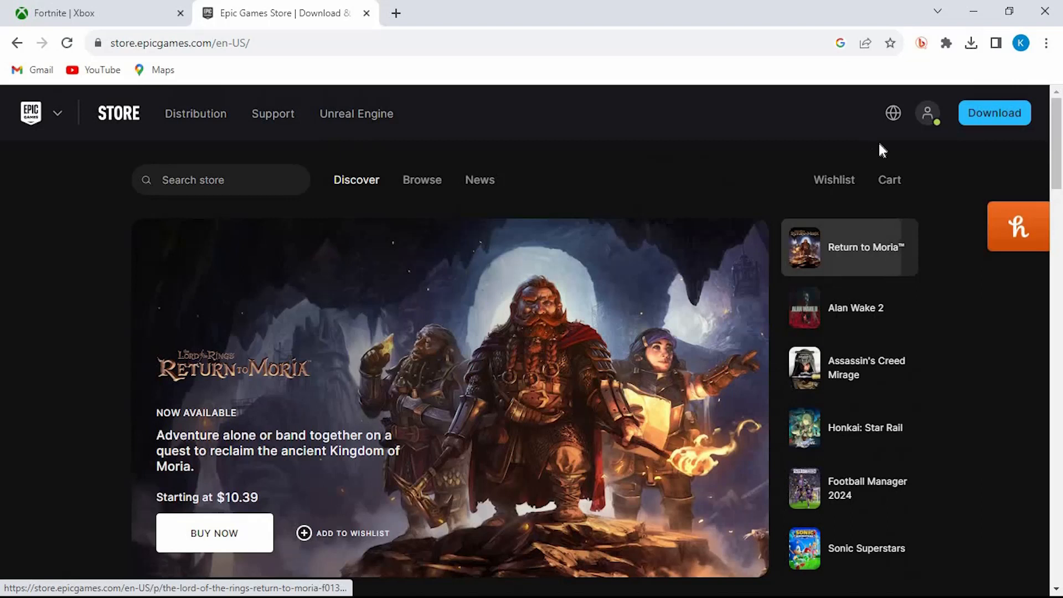
- Open the Epic account settings page via the header profile icon
click(927, 113)
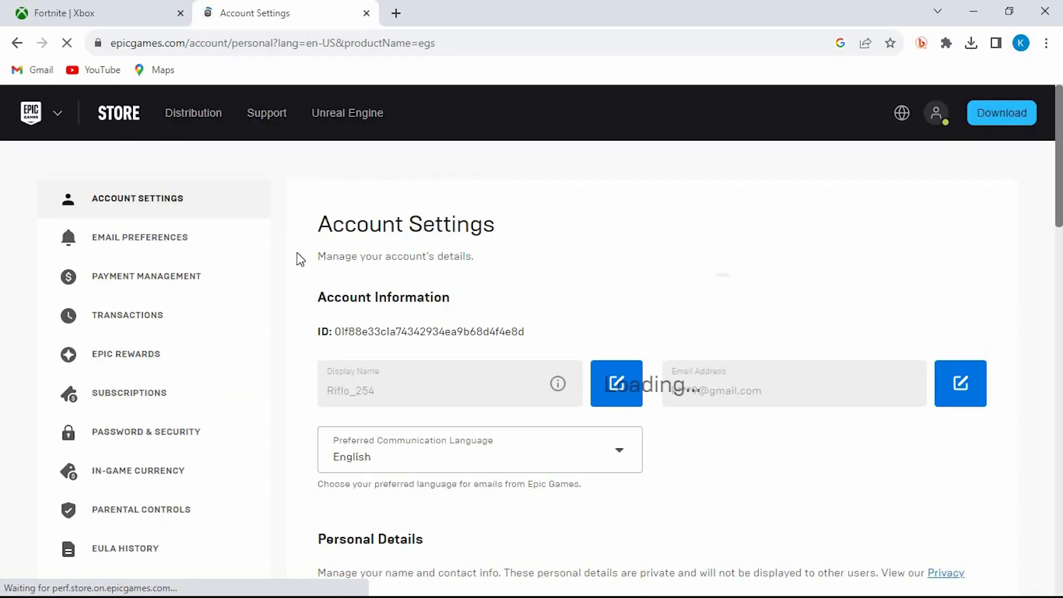
scroll(down, 3)
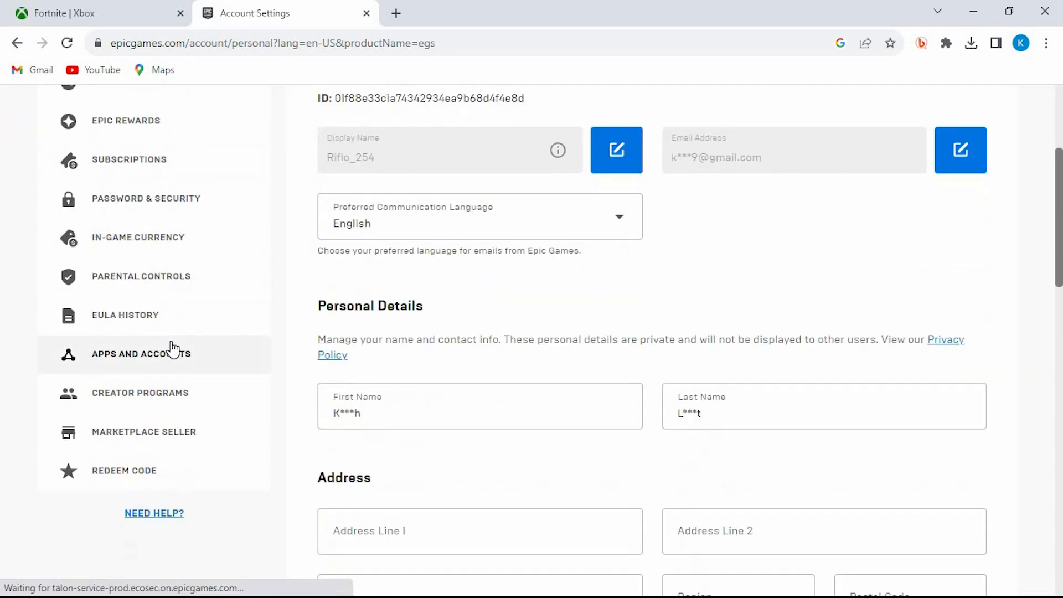
mouse_move(168, 361)
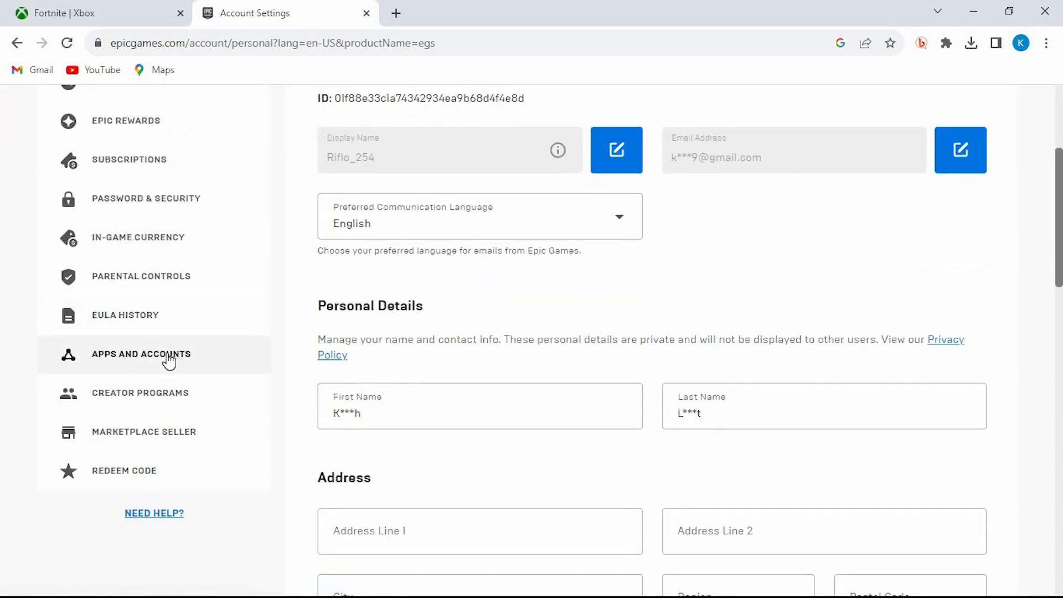
- Show Apps and Accounts, confirming only Google is linked and Xbox is not
click(140, 355)
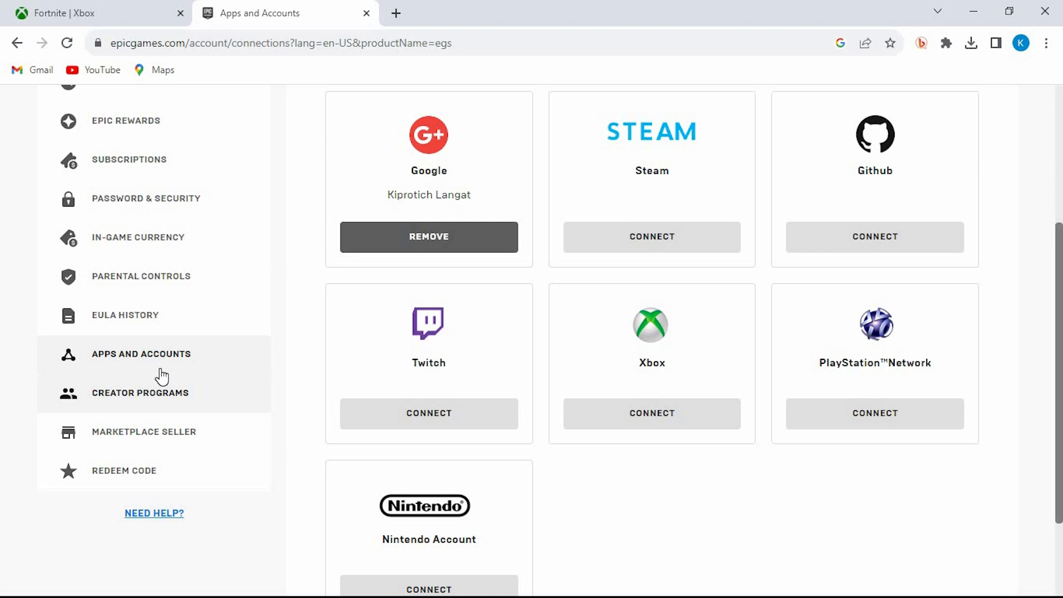
mouse_move(202, 361)
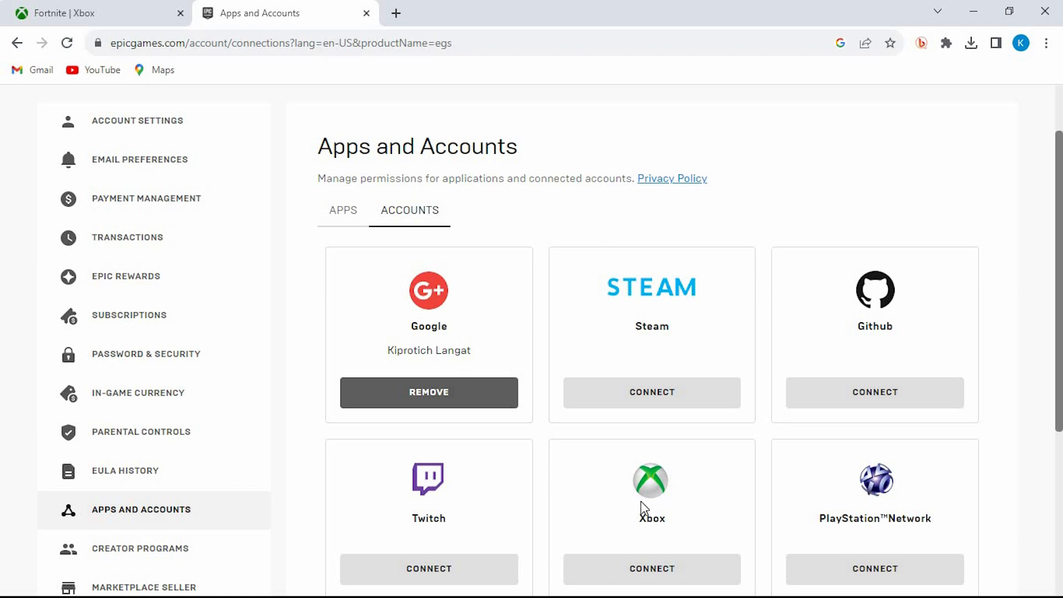
mouse_move(605, 423)
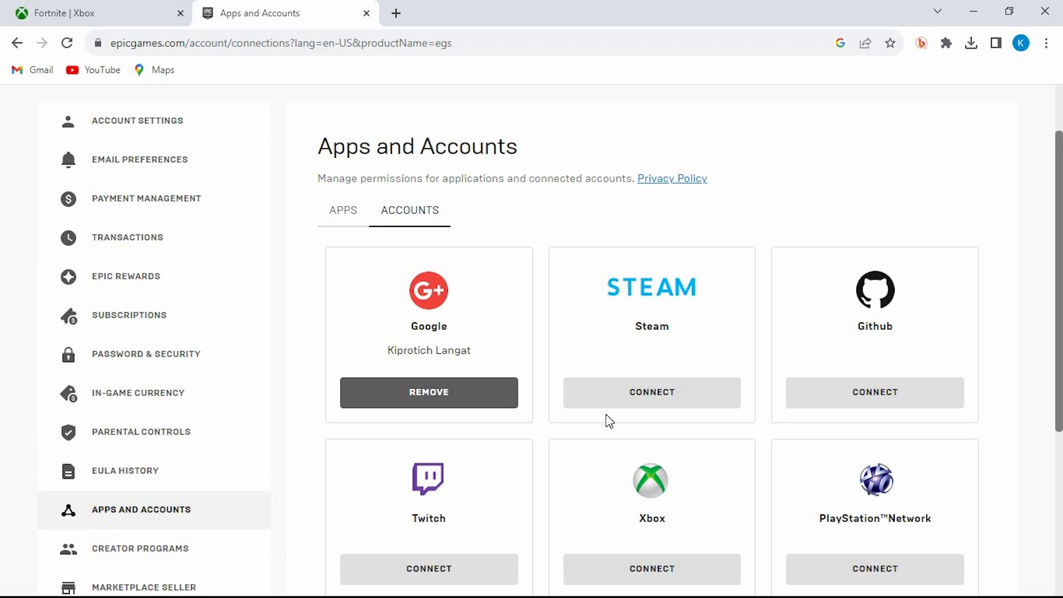
scroll(down, 3)
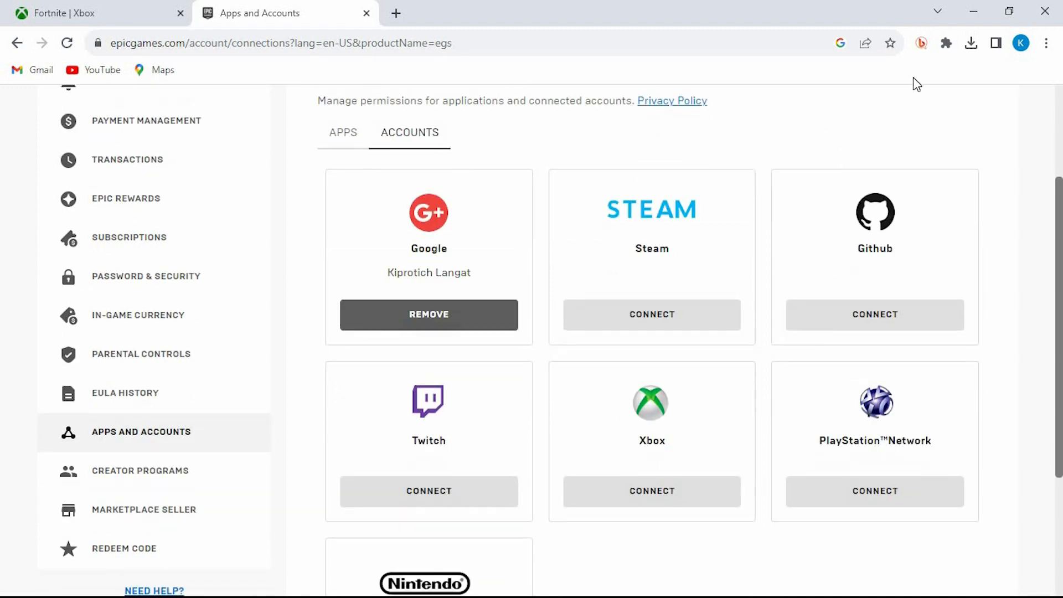
mouse_move(933, 113)
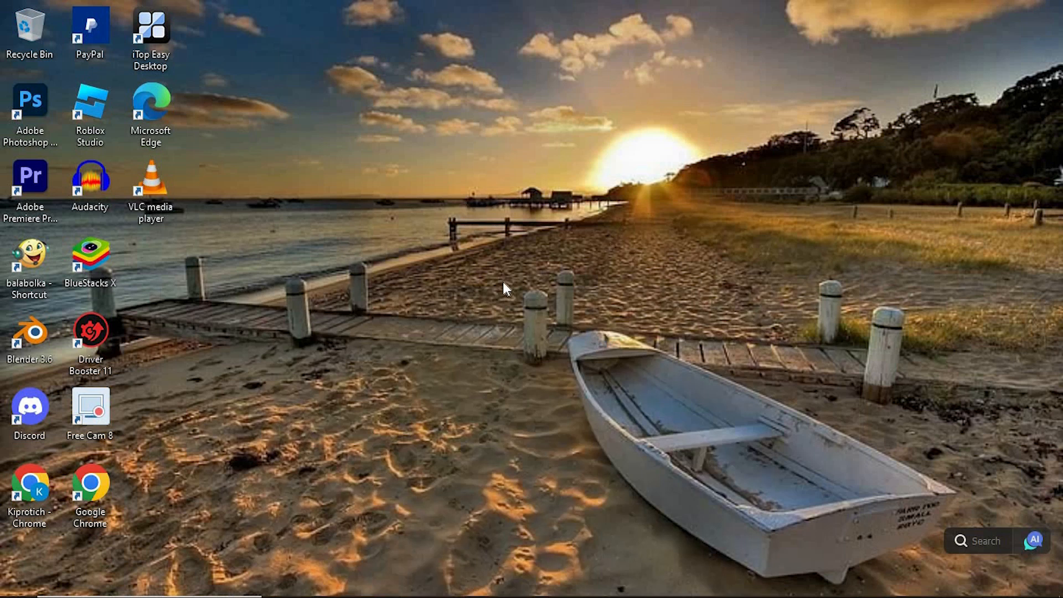
mouse_move(445, 315)
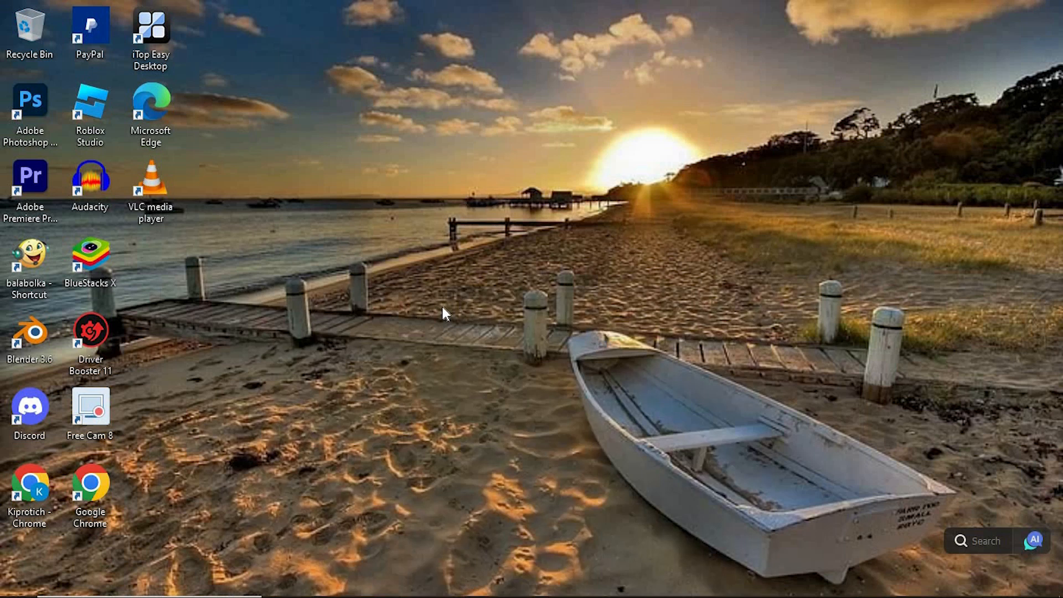